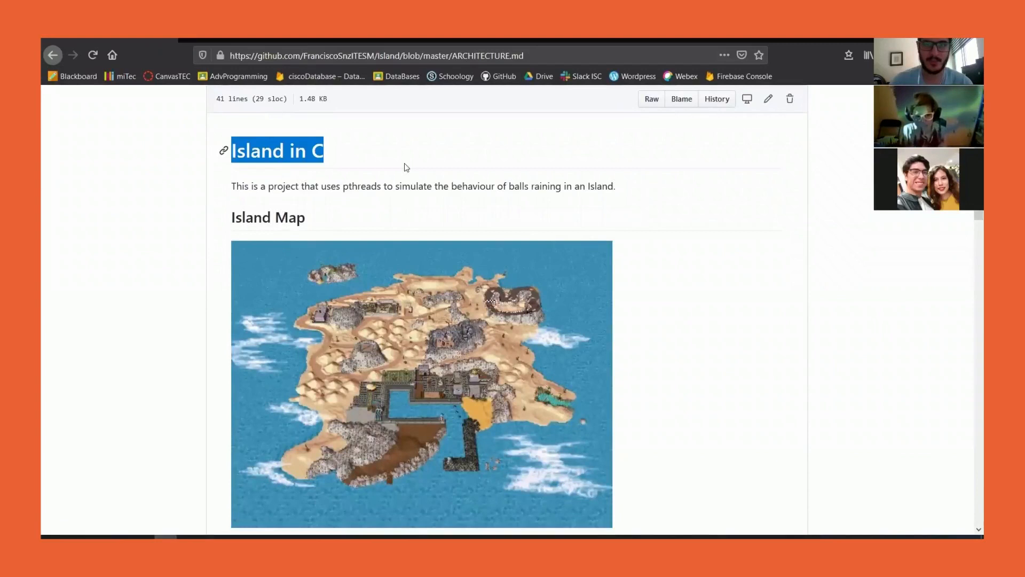
# Scroll ARCHITECTURE.md past the Island Map, height colours and ball position grid
pyautogui.scroll(-3)
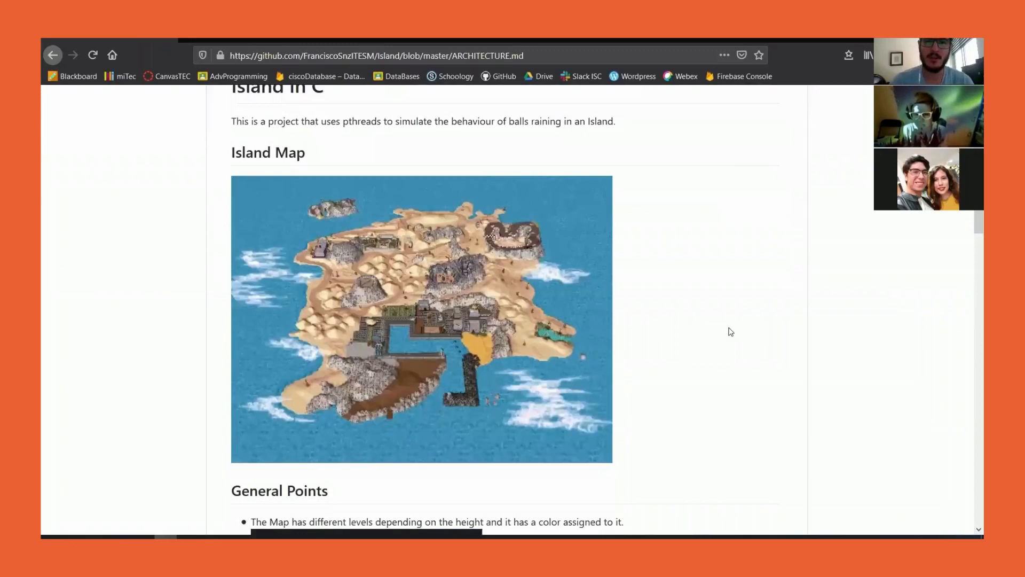
pyautogui.scroll(-3)
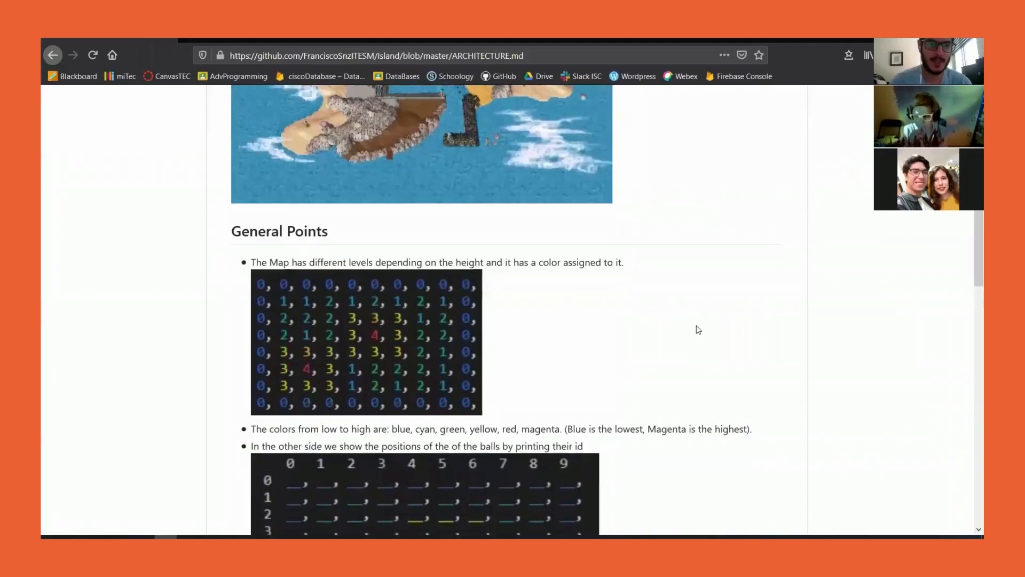
pyautogui.scroll(-3)
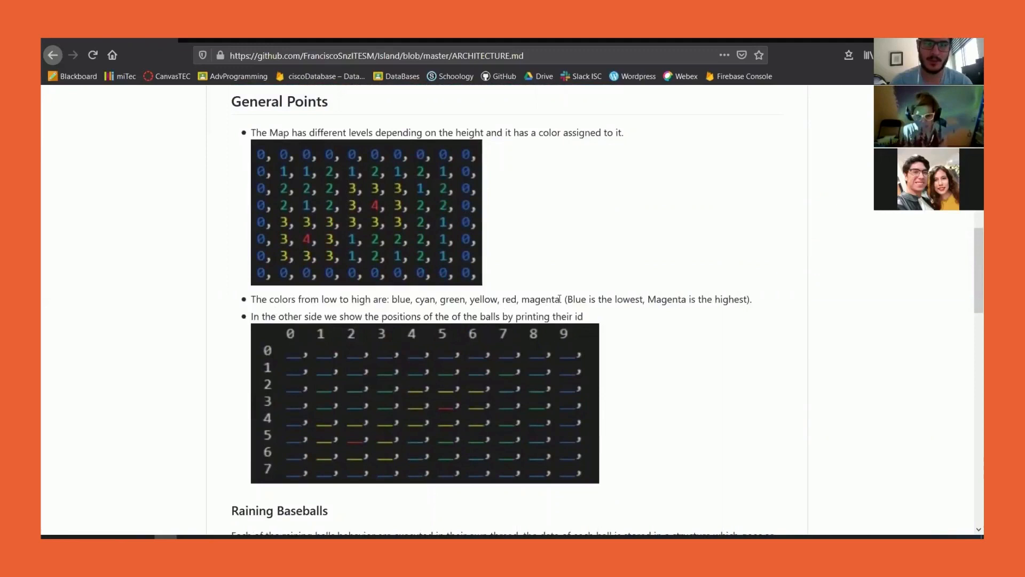
pyautogui.moveTo(548, 410)
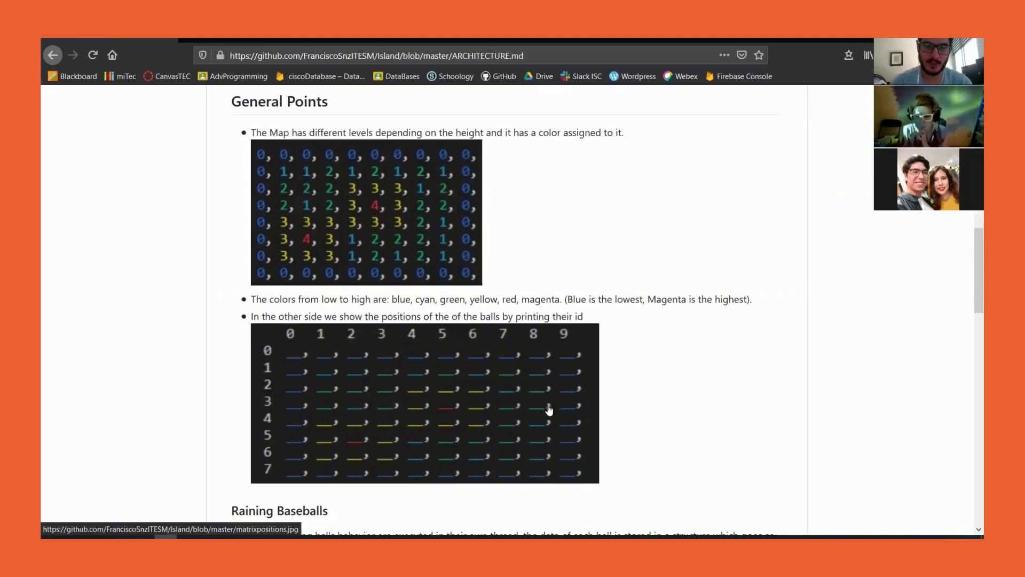
pyautogui.scroll(-3)
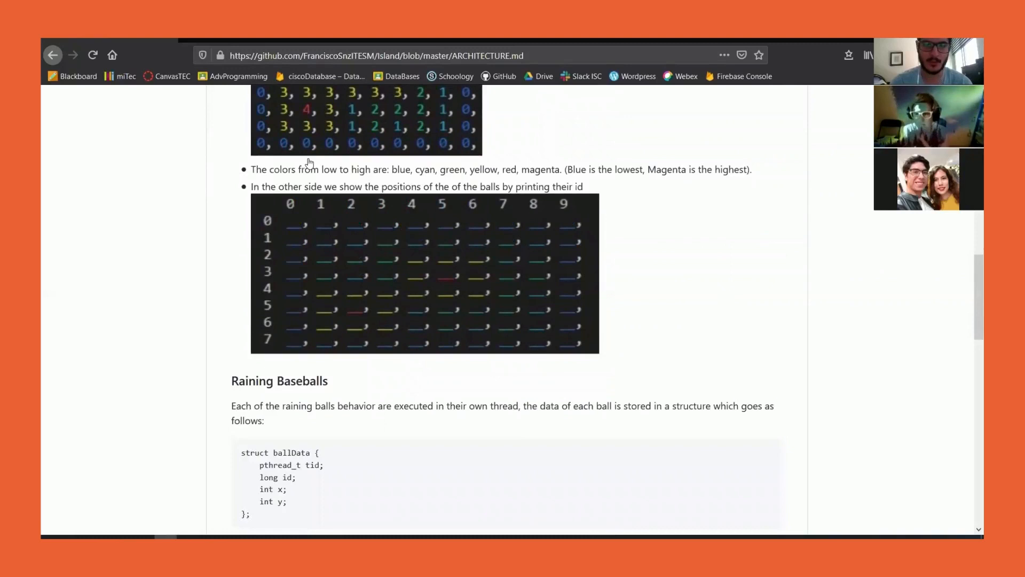
# Scroll to the Raining Baseballs section with the struct ballData code and diagram
pyautogui.scroll(-3)
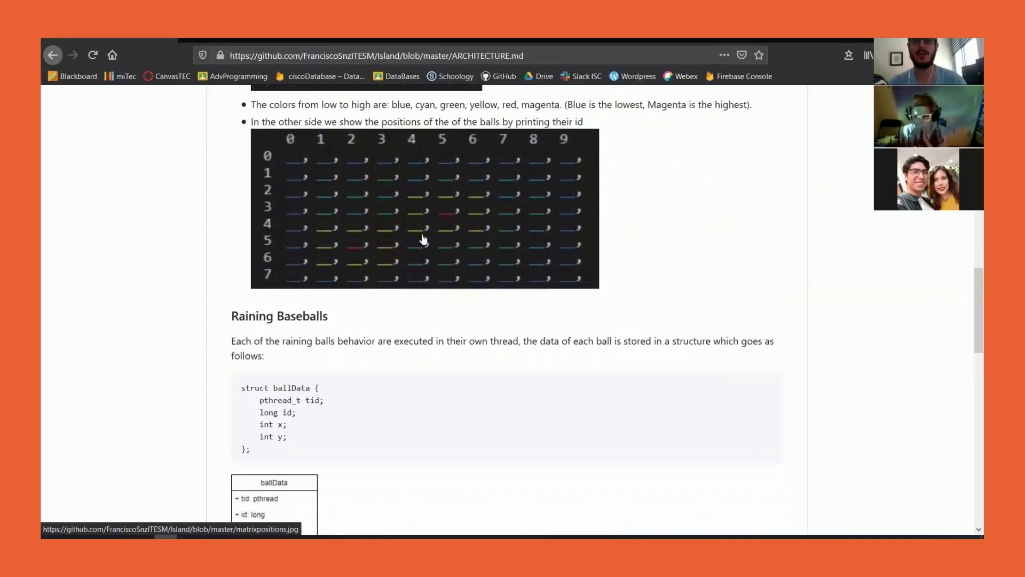
pyautogui.scroll(-3)
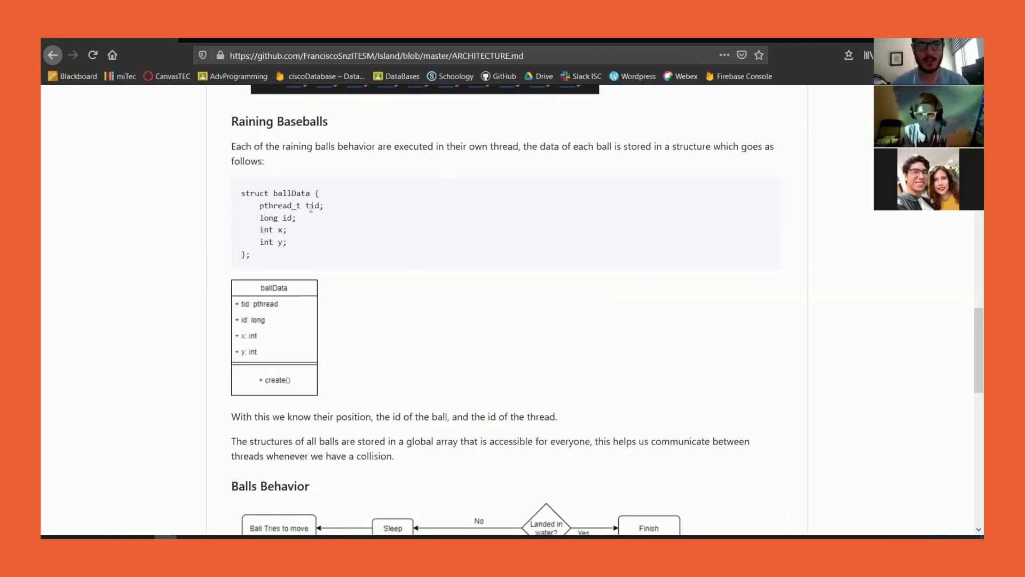
# Scroll through the Balls Behavior flowchart to the Final Results tally table
pyautogui.scroll(-3)
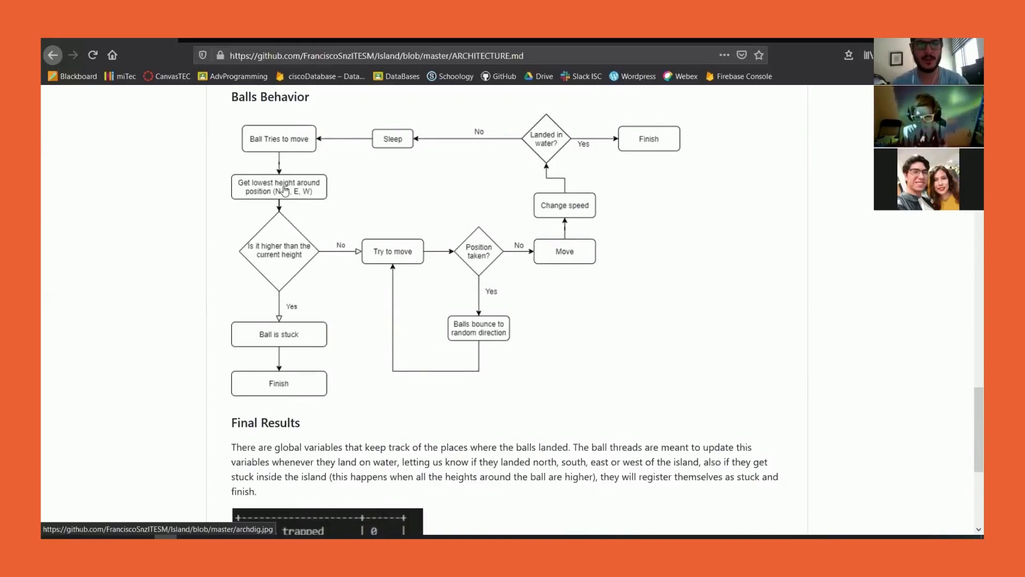
pyautogui.moveTo(279, 253)
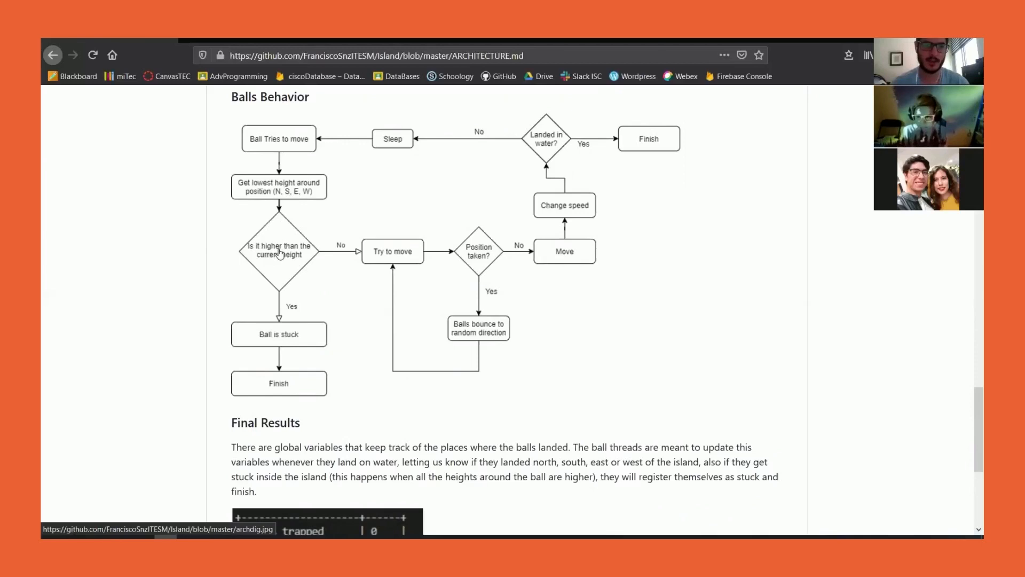
pyautogui.moveTo(305, 360)
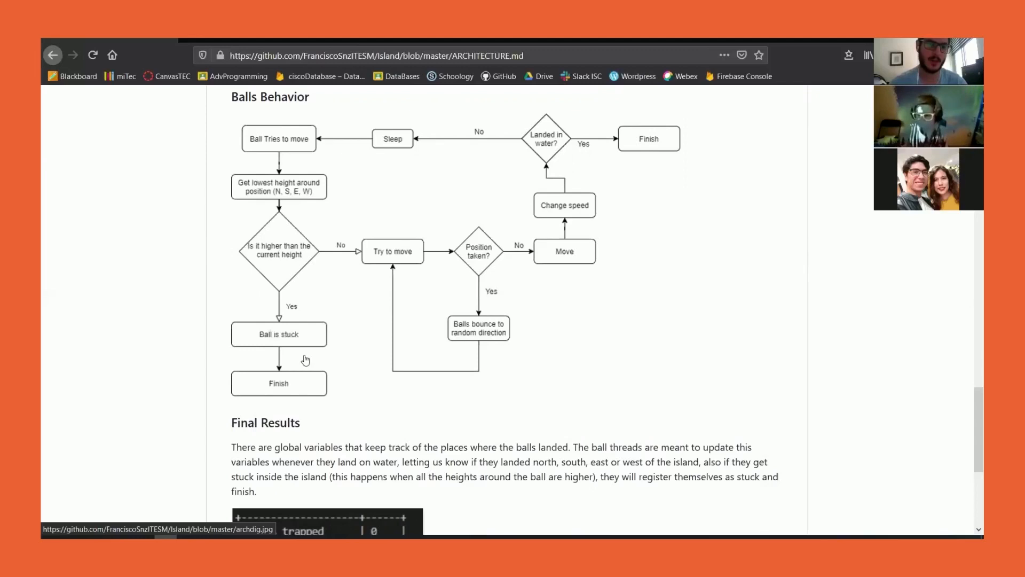
pyautogui.scroll(-3)
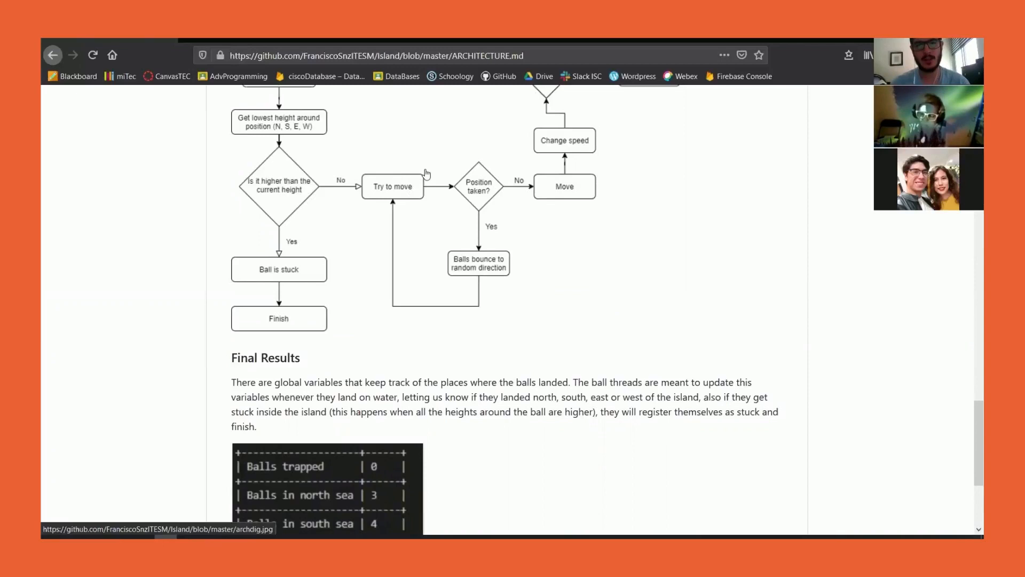
pyautogui.moveTo(482, 191)
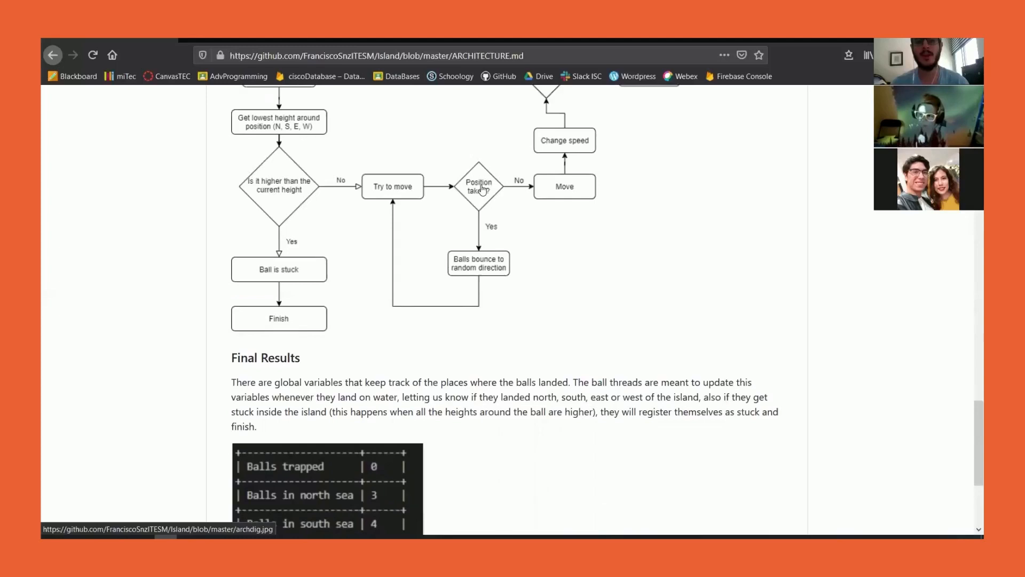
pyautogui.moveTo(371, 118)
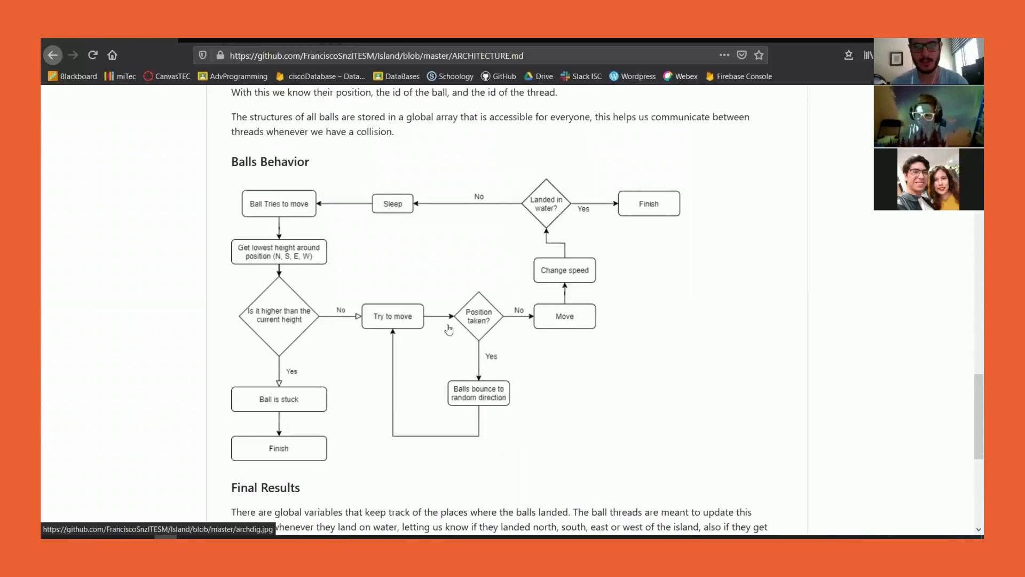
pyautogui.moveTo(570, 318)
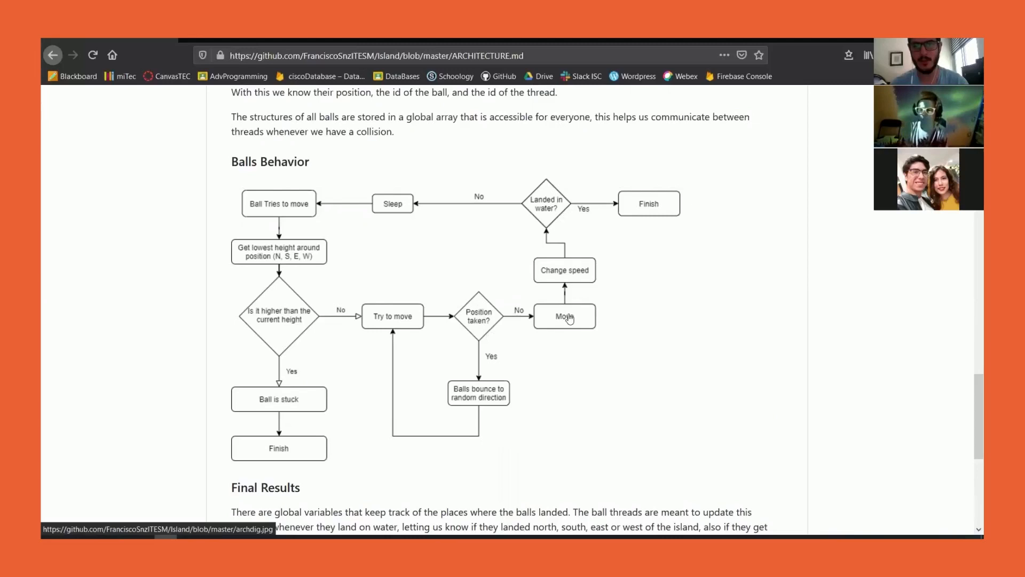
pyautogui.moveTo(559, 271)
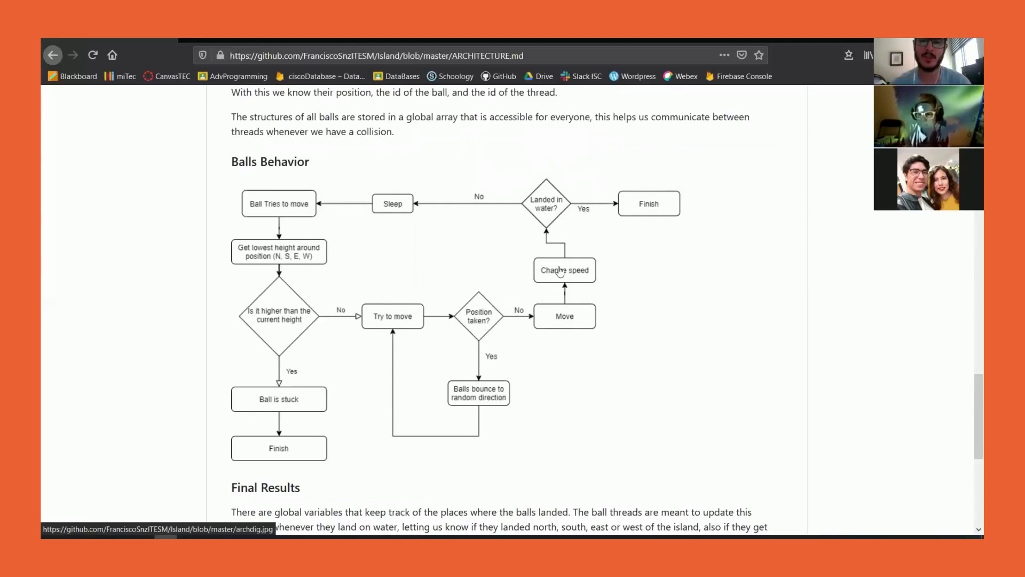
# Scroll back up briefly, then down past the ballData diagram to the Balls Behavior flowchart
pyautogui.scroll(3)
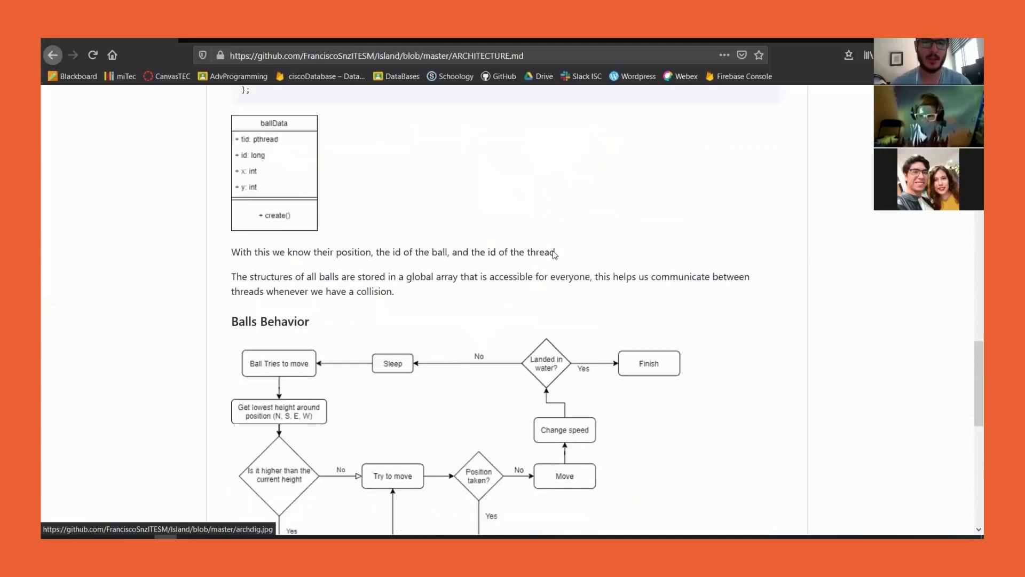
pyautogui.scroll(-3)
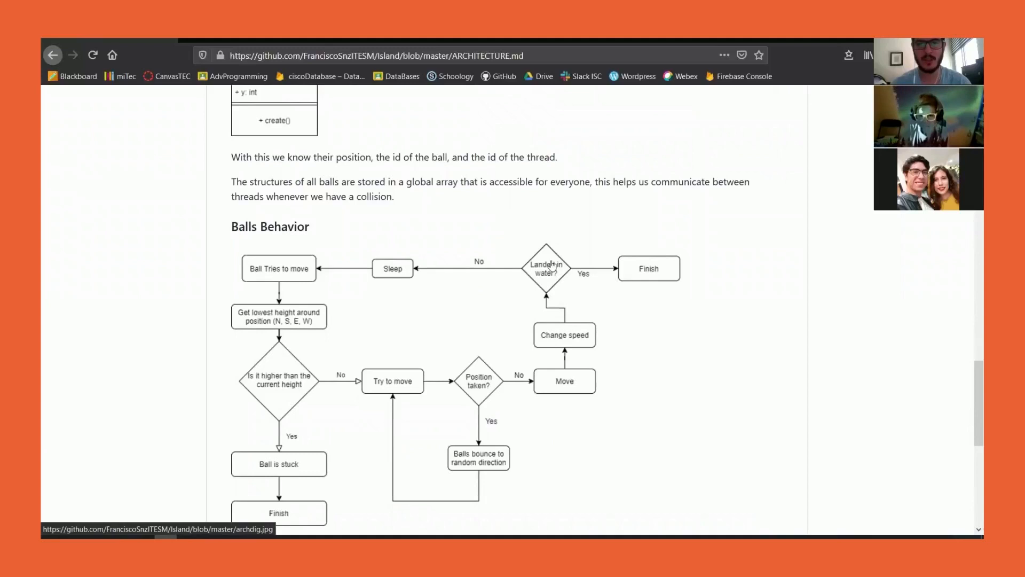
pyautogui.moveTo(289, 268)
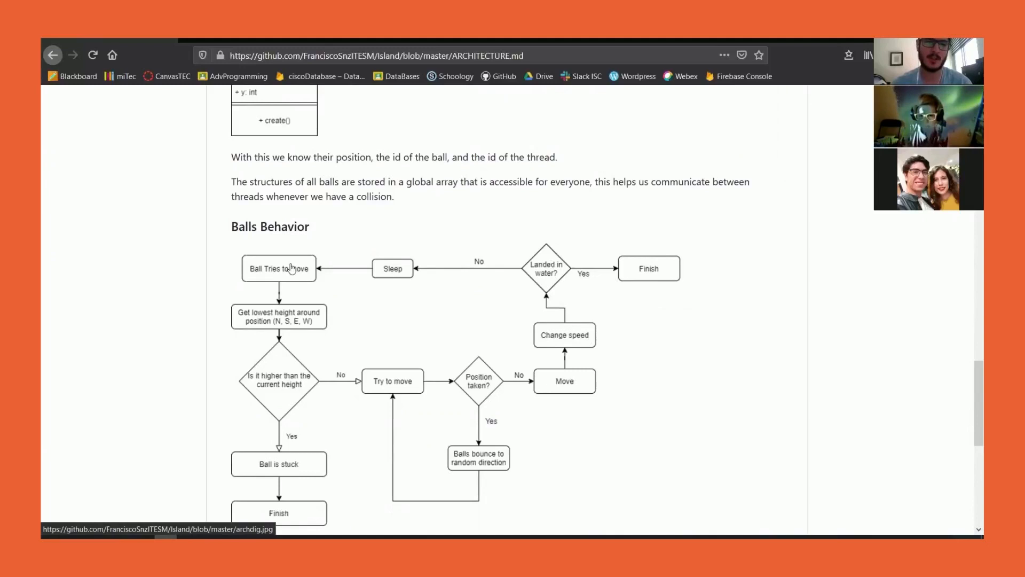
pyautogui.scroll(-3)
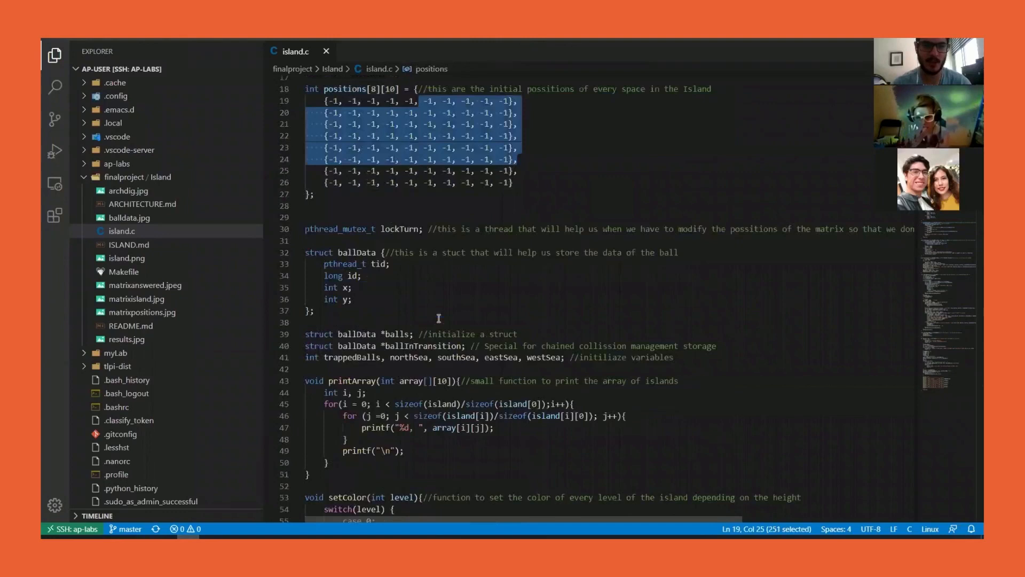
# Scroll island.c, highlight the collision function name, and continue to tryMoving
pyautogui.scroll(-3)
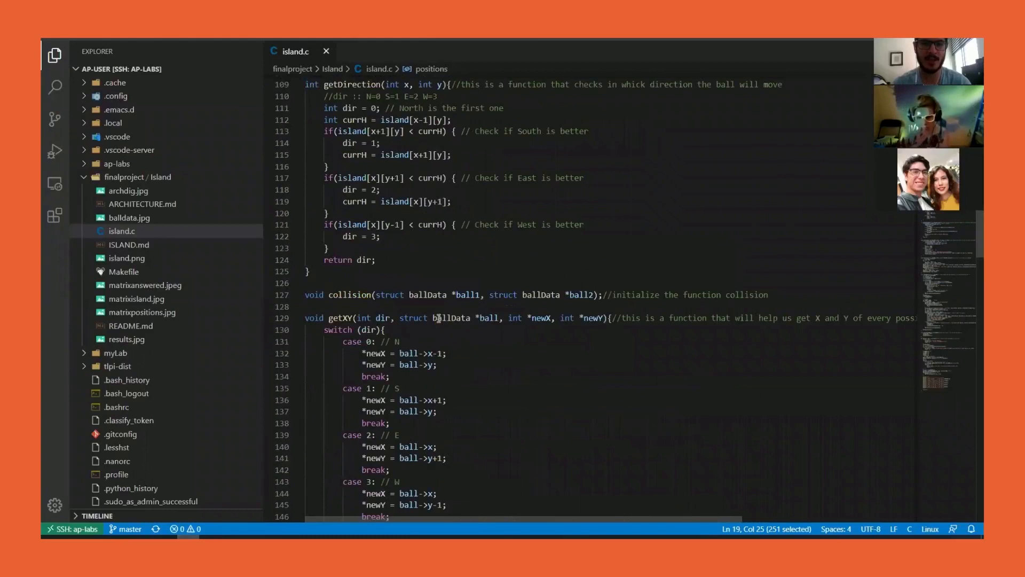
pyautogui.doubleClick(349, 338)
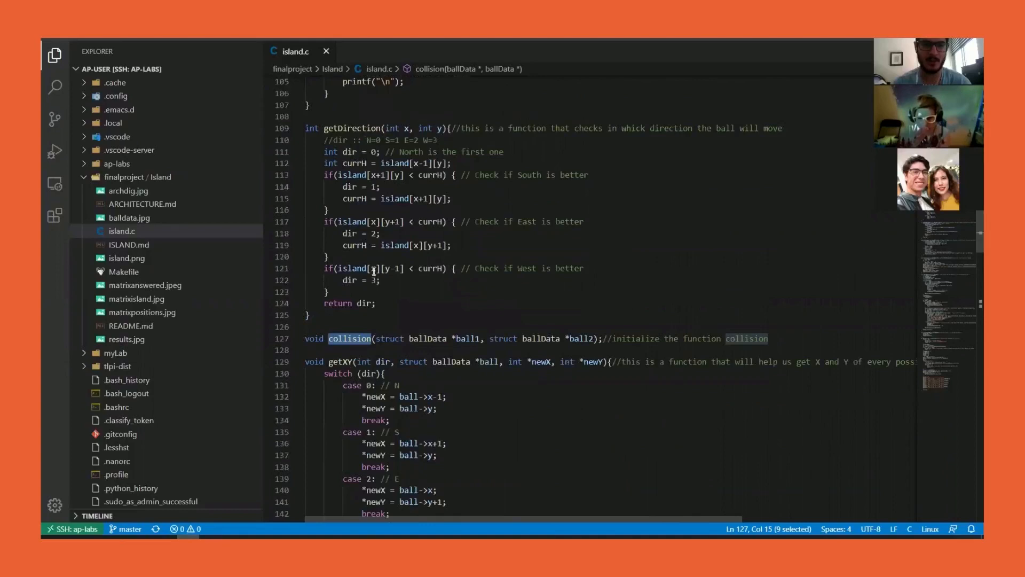
pyautogui.scroll(-3)
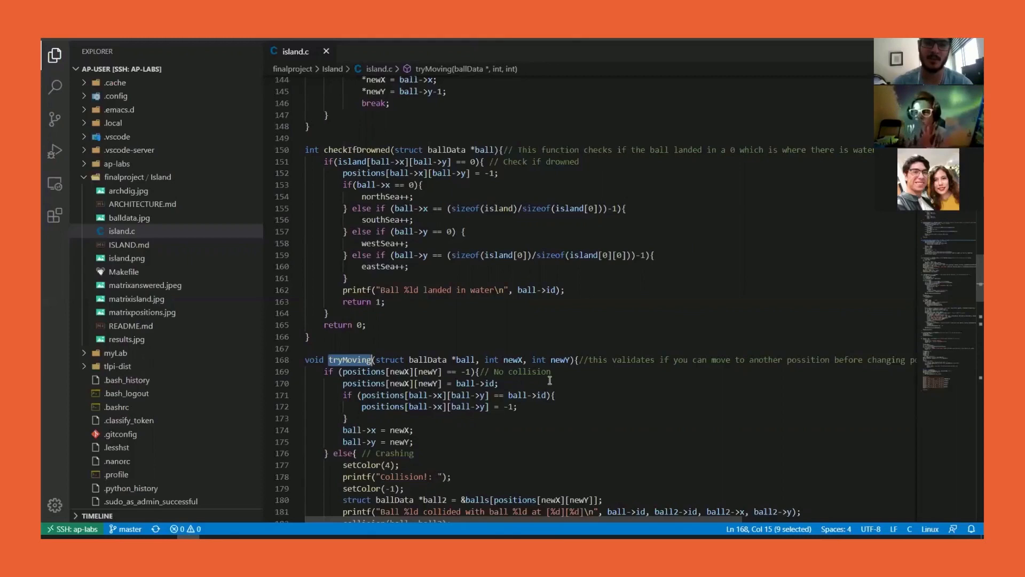
# Scroll island.c down to the ballBehaviour thread function
pyautogui.scroll(-3)
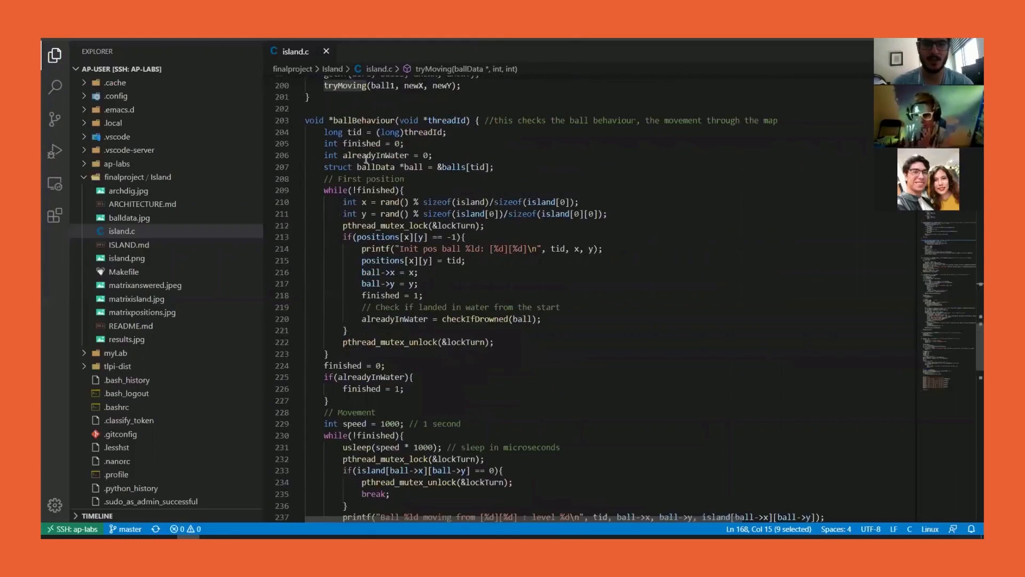
pyautogui.scroll(-3)
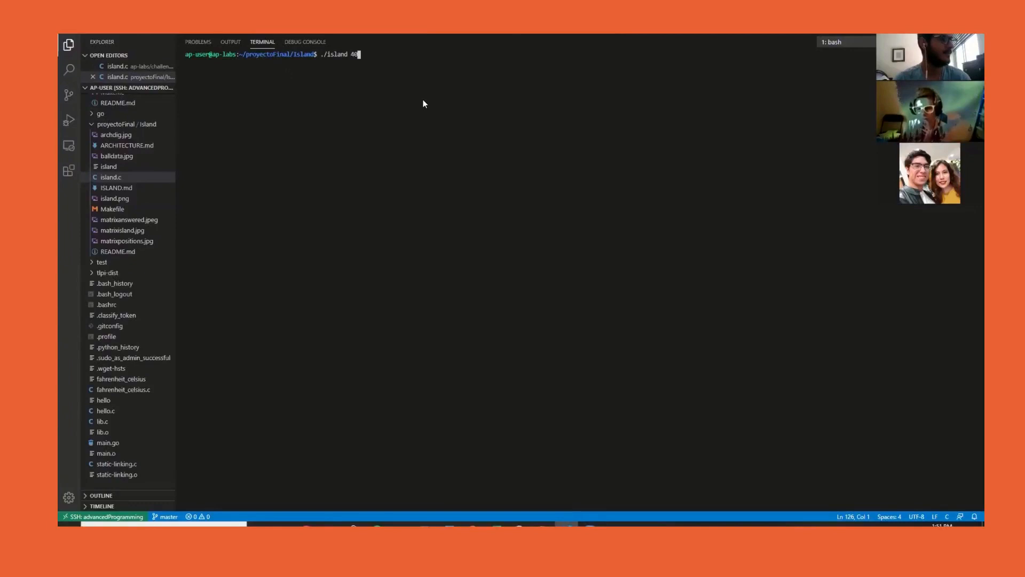
# Run ./island 40 in the integrated terminal
pyautogui.press('Enter')
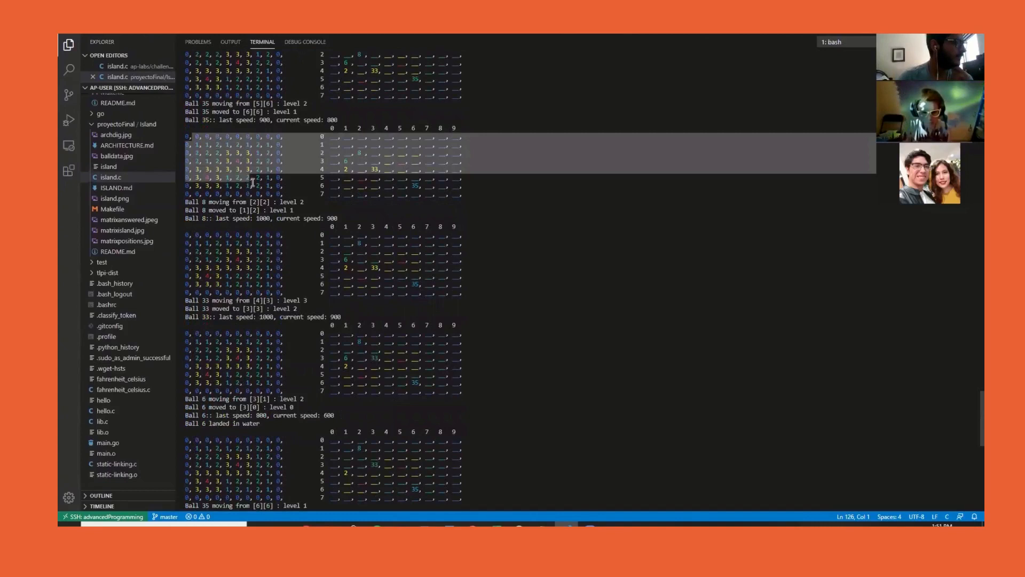
# Scroll the terminal output through ball moves, the ball 2 and 6 collision, and final tally
pyautogui.scroll(-3)
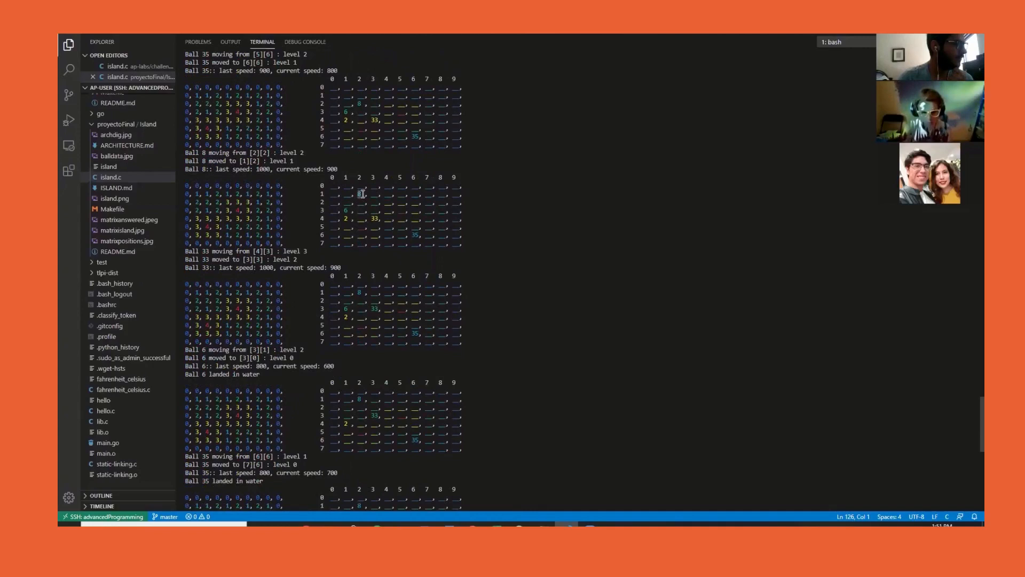
pyautogui.scroll(-3)
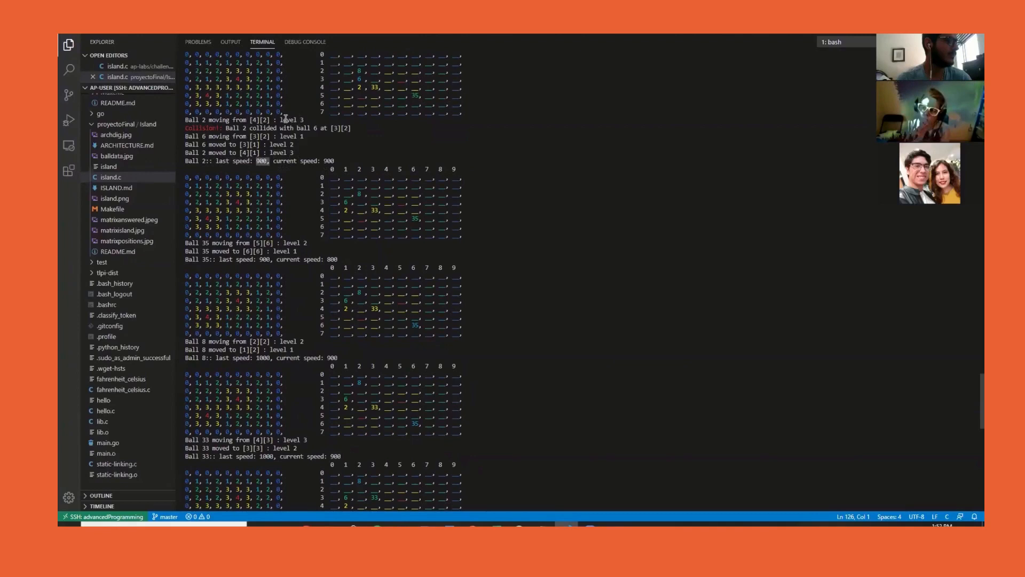
pyautogui.scroll(-3)
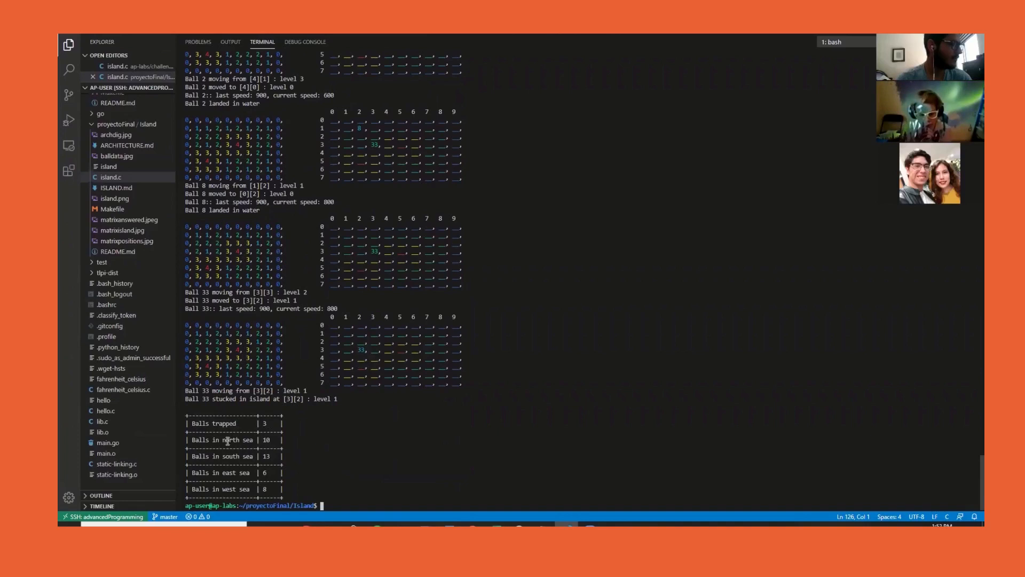
pyautogui.moveTo(240, 471)
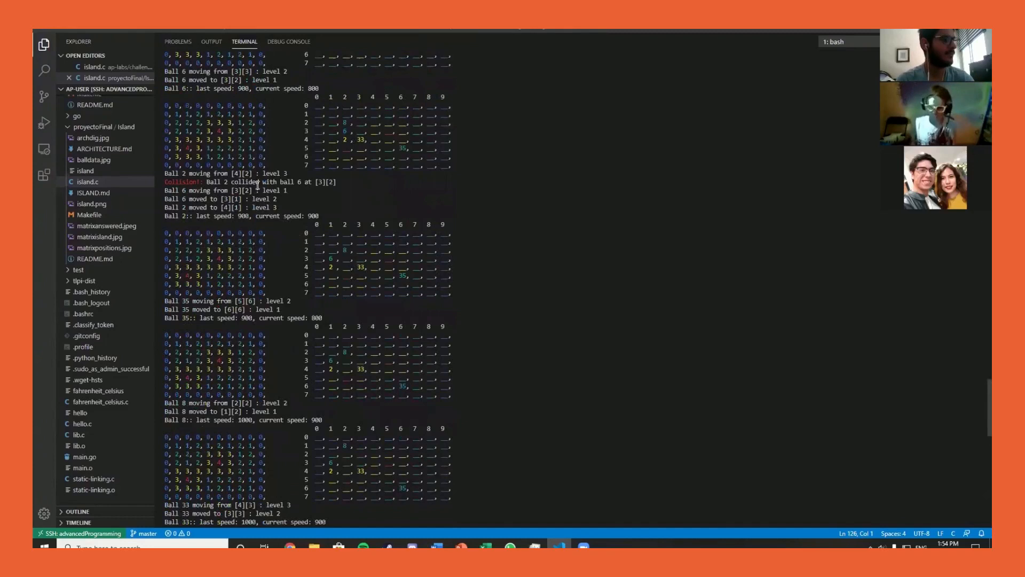
# Scroll the terminal log past the collision to where balls 6 and 35 land in water
pyautogui.scroll(-3)
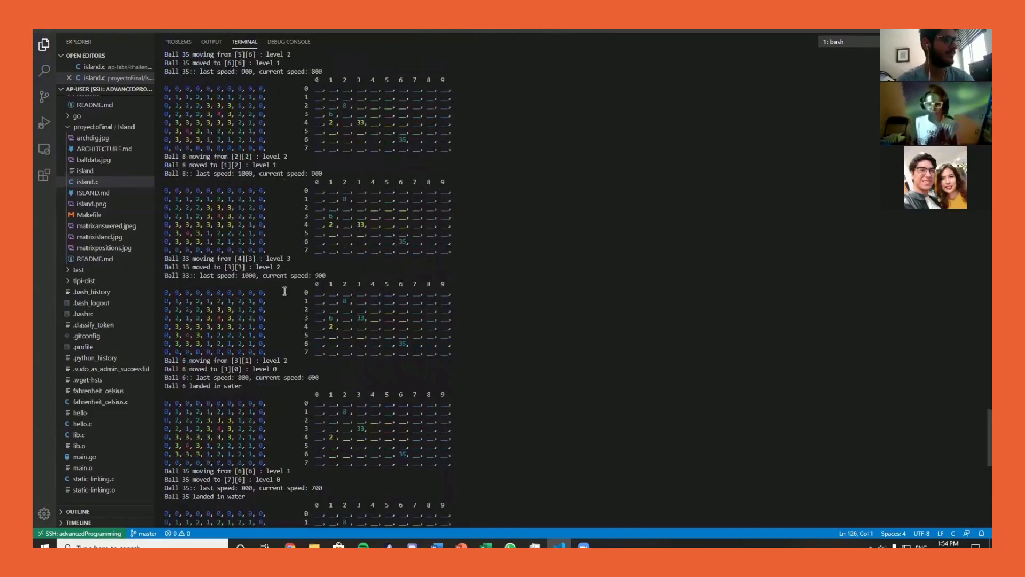